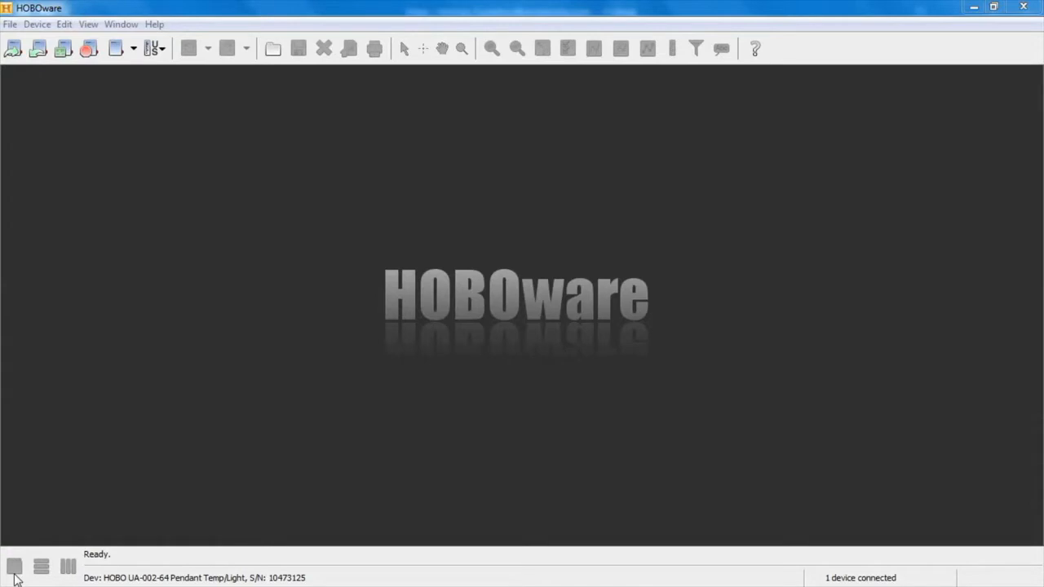
Step: Launch the pendant logger with a 10-second logging interval and logging started Using Coupler
left_click(14, 566)
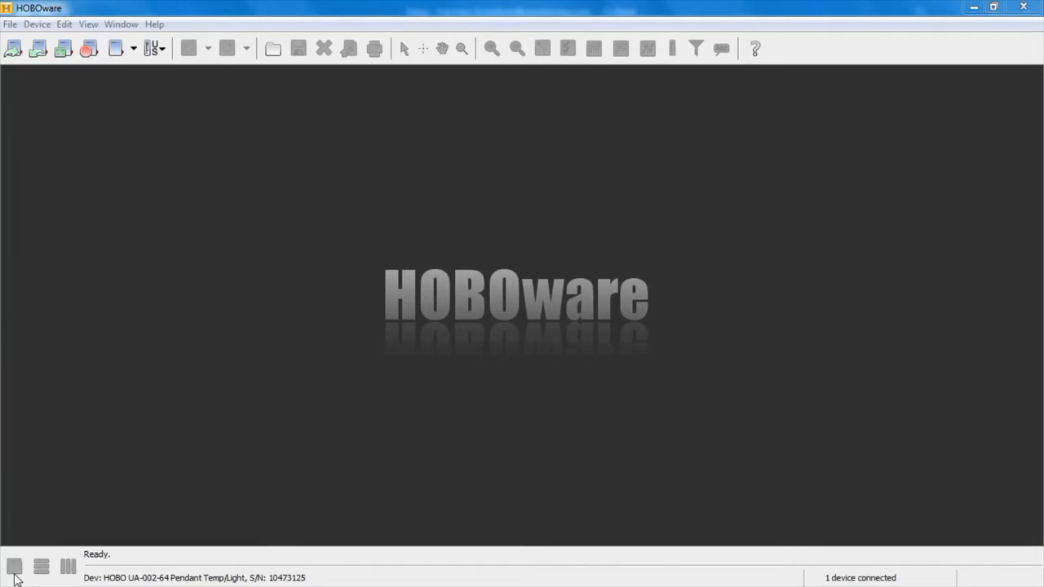
left_click(13, 48)
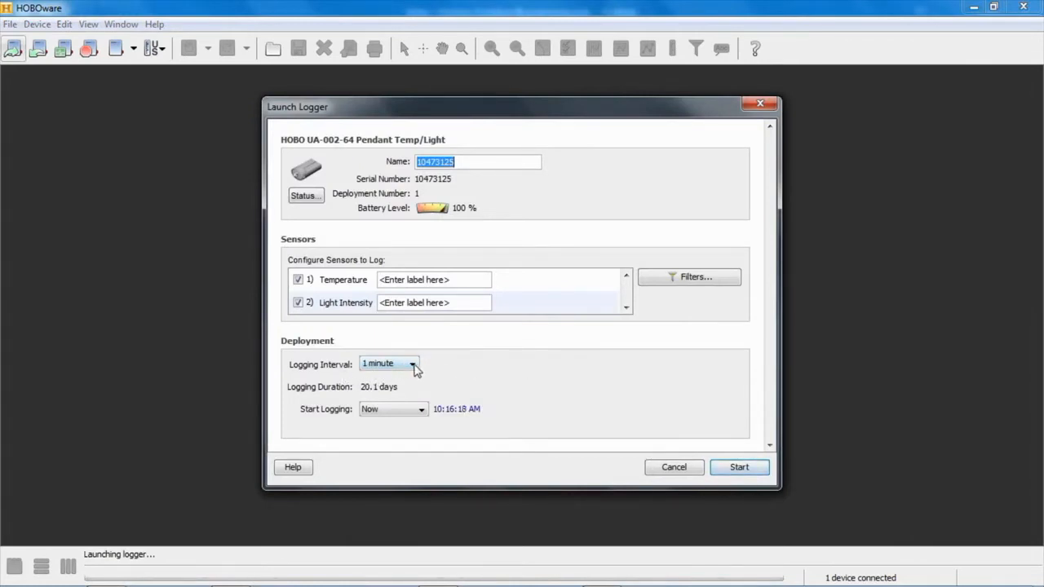
left_click(412, 364)
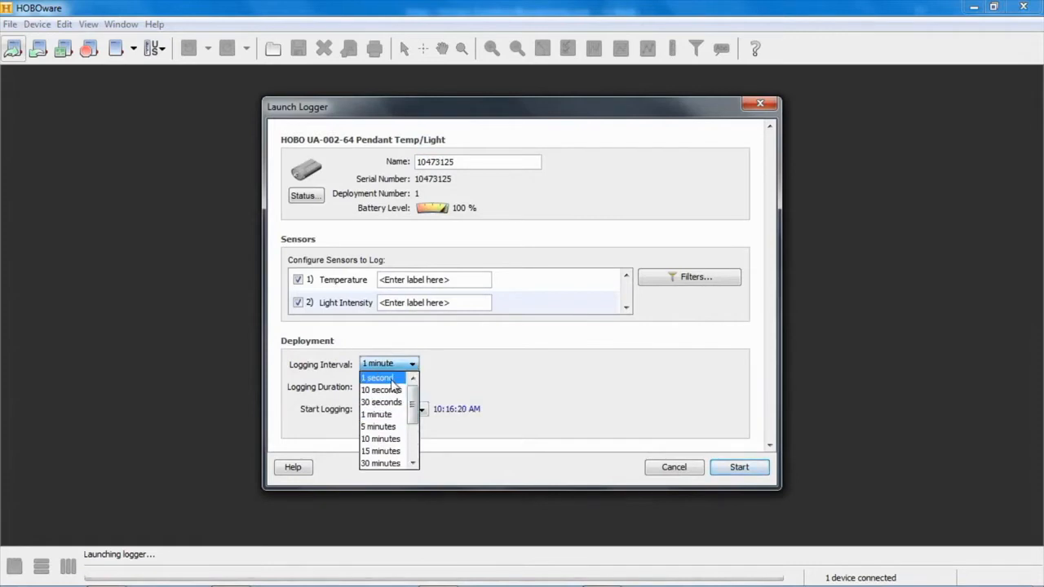
left_click(381, 390)
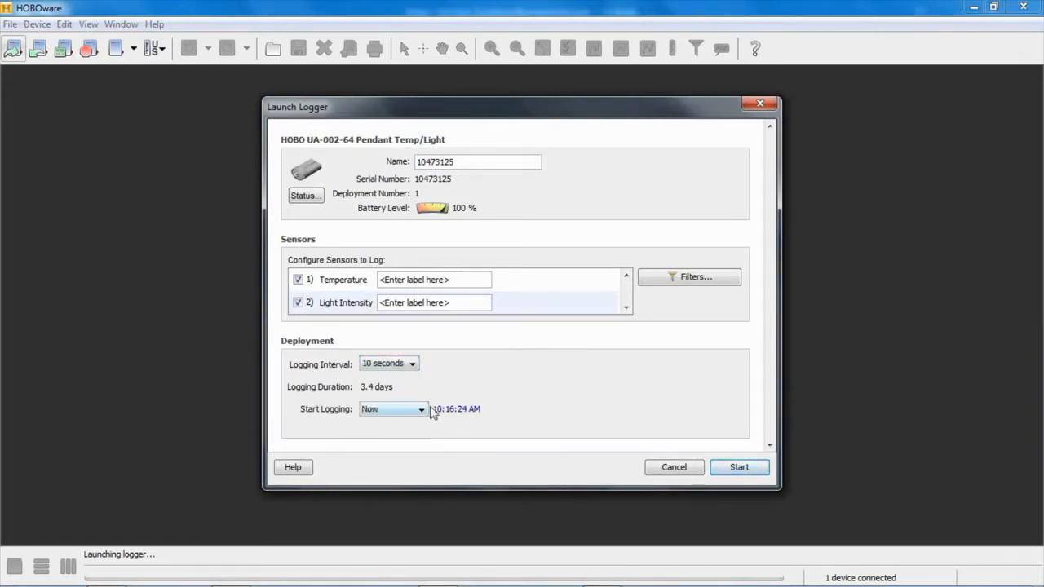
left_click(420, 409)
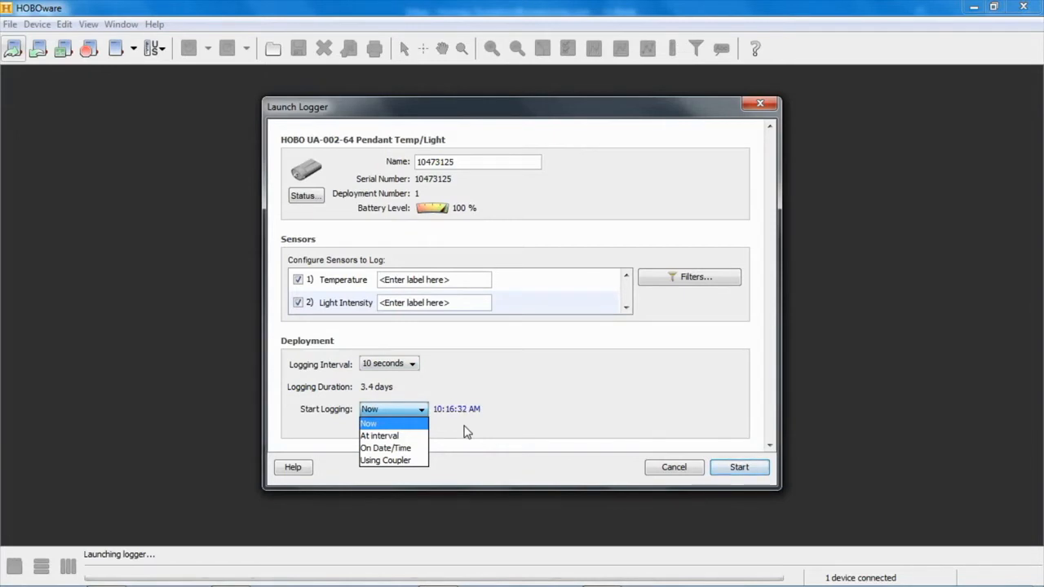
left_click(386, 460)
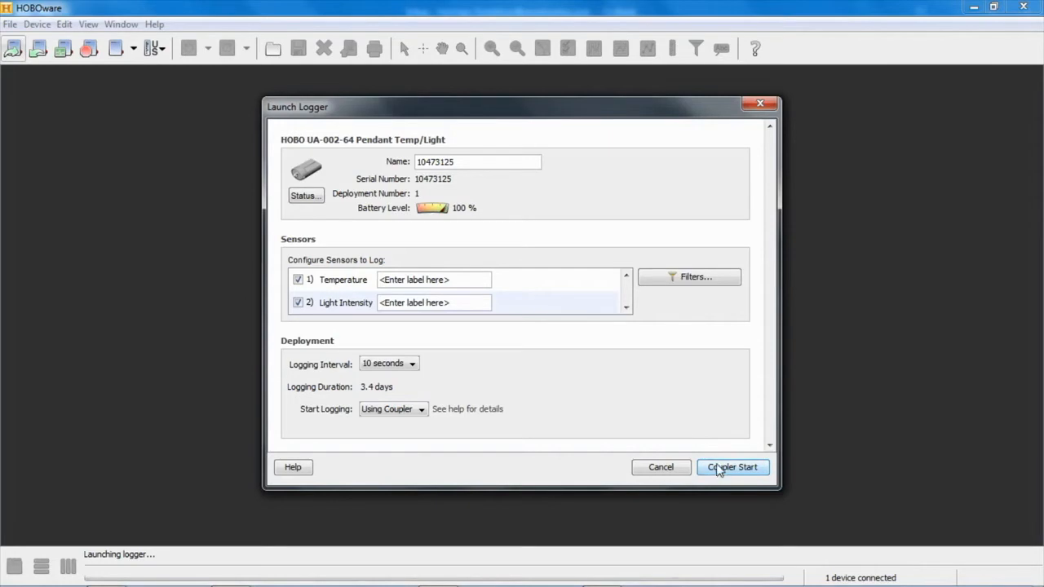
left_click(732, 466)
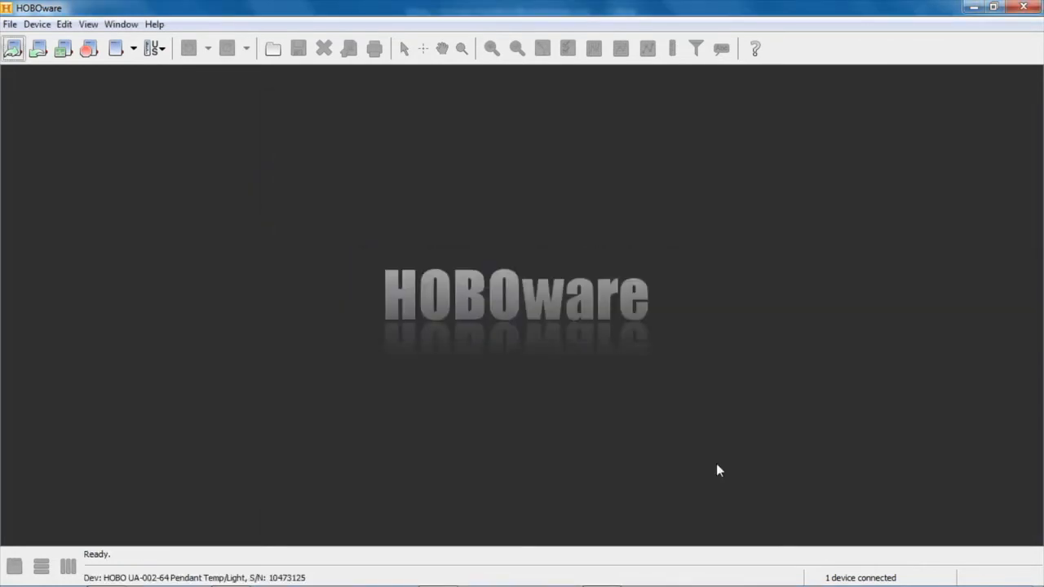
mouse_move(65, 123)
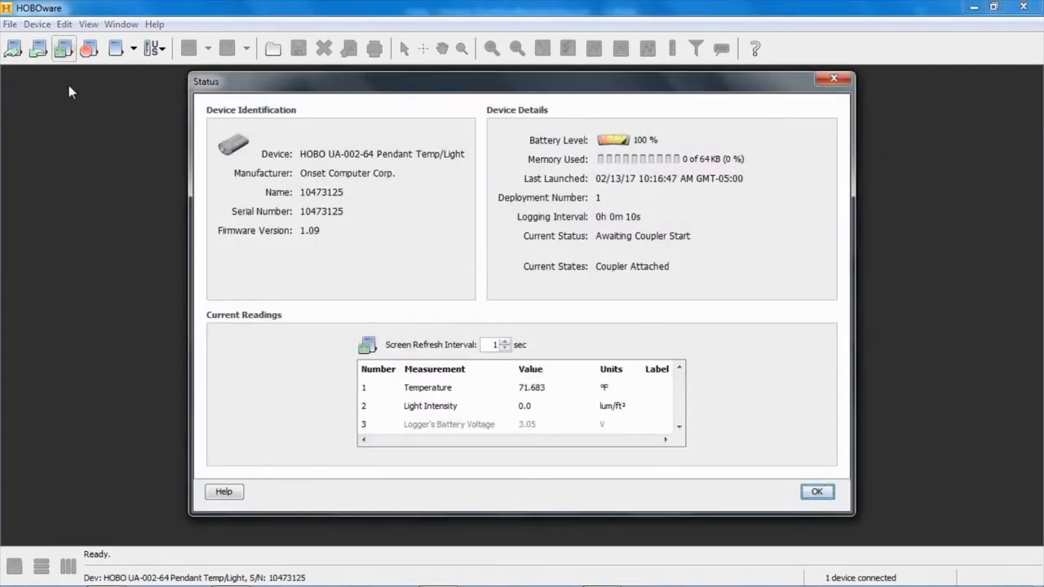
mouse_move(624, 263)
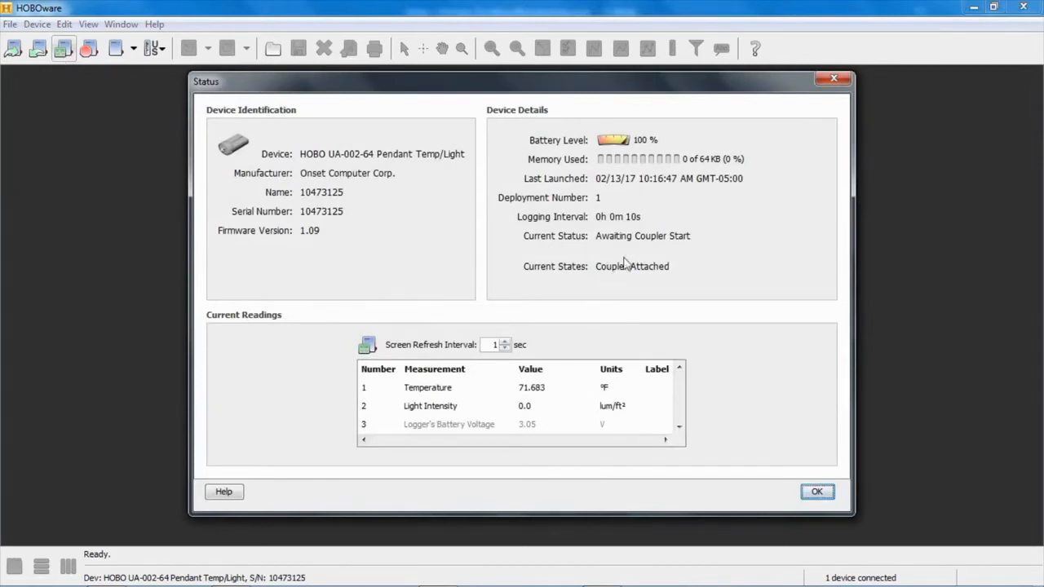
mouse_move(604, 239)
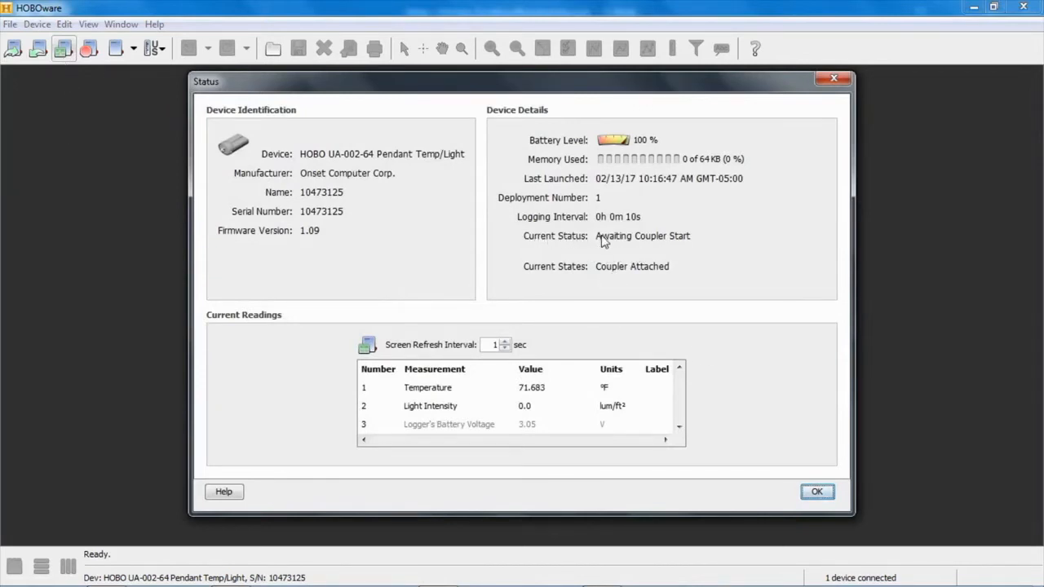
mouse_move(689, 247)
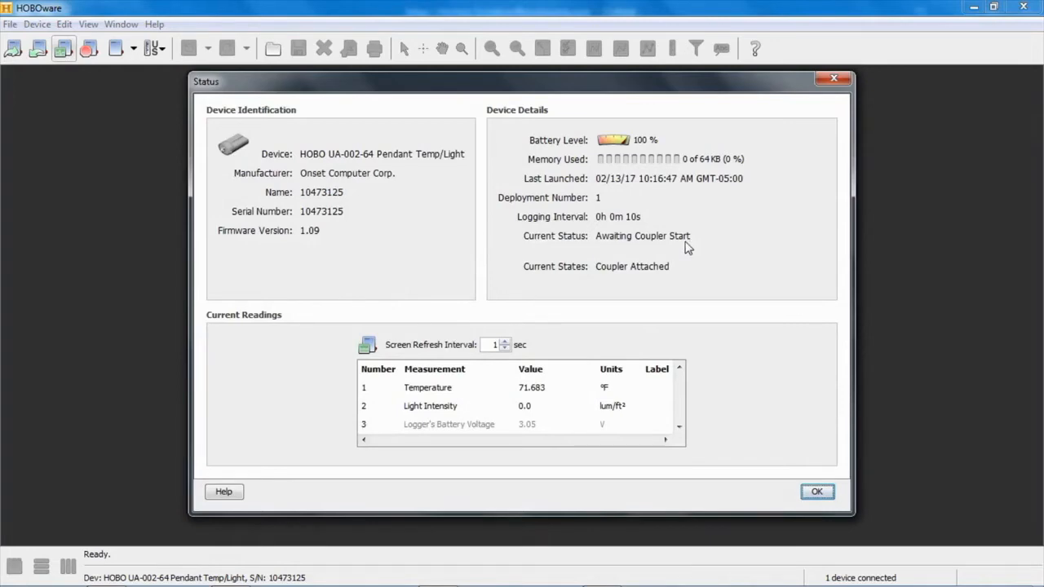
Step: Open the device Status window to confirm the logger is Awaiting Coupler Start
left_click(816, 491)
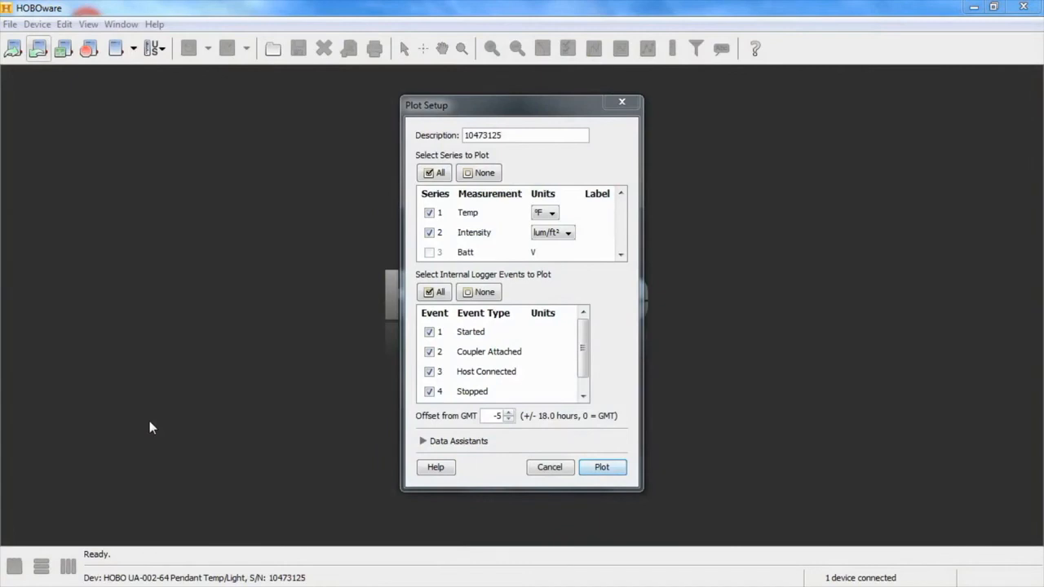
mouse_move(492, 306)
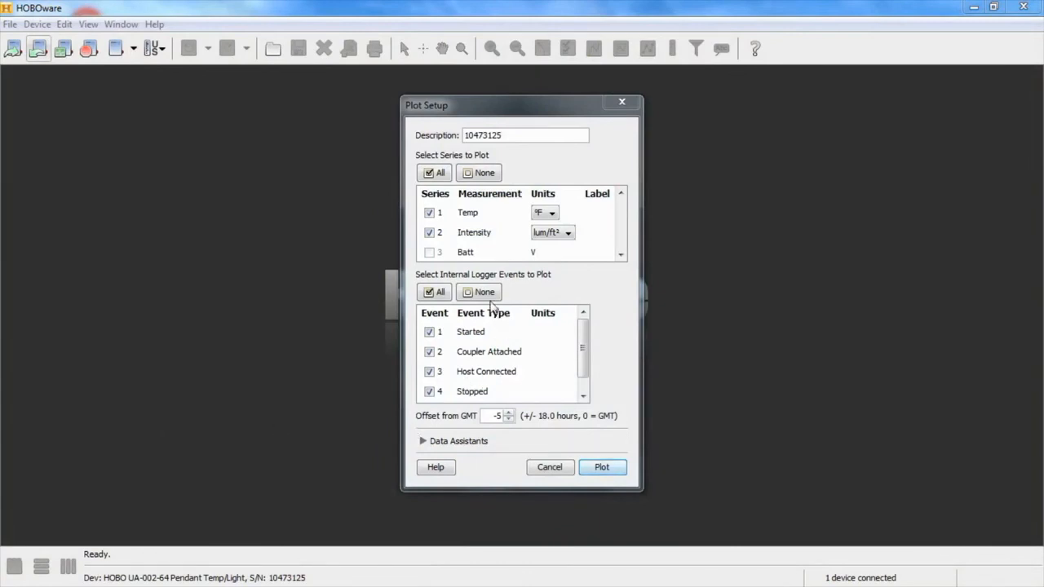
mouse_move(476, 418)
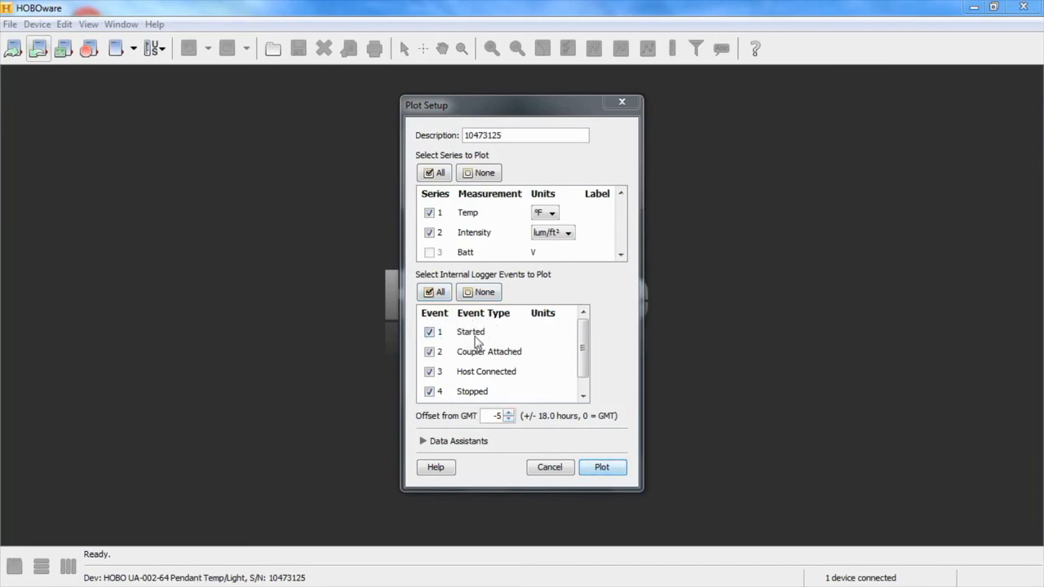
mouse_move(486, 346)
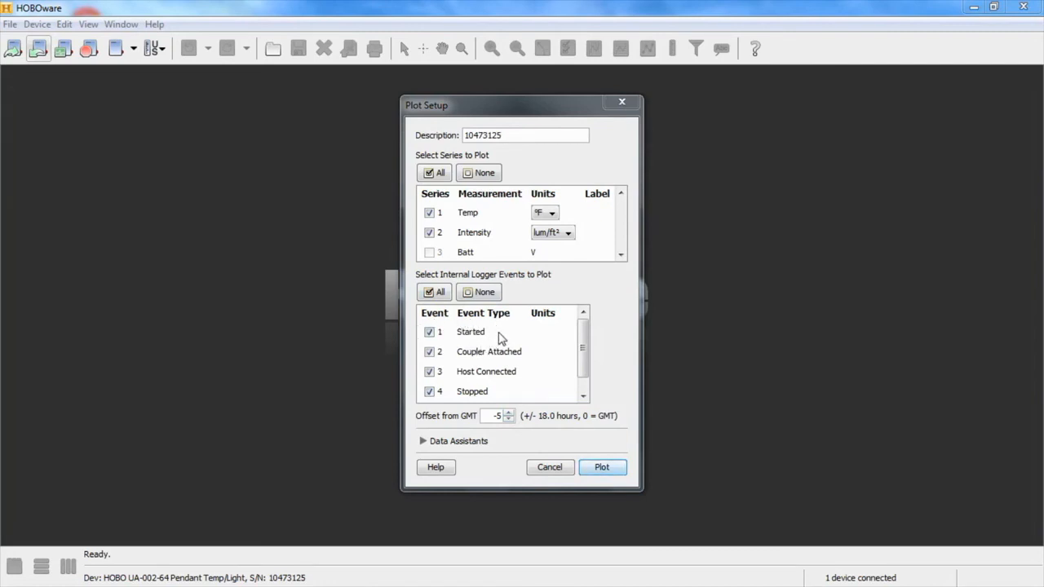
mouse_move(463, 369)
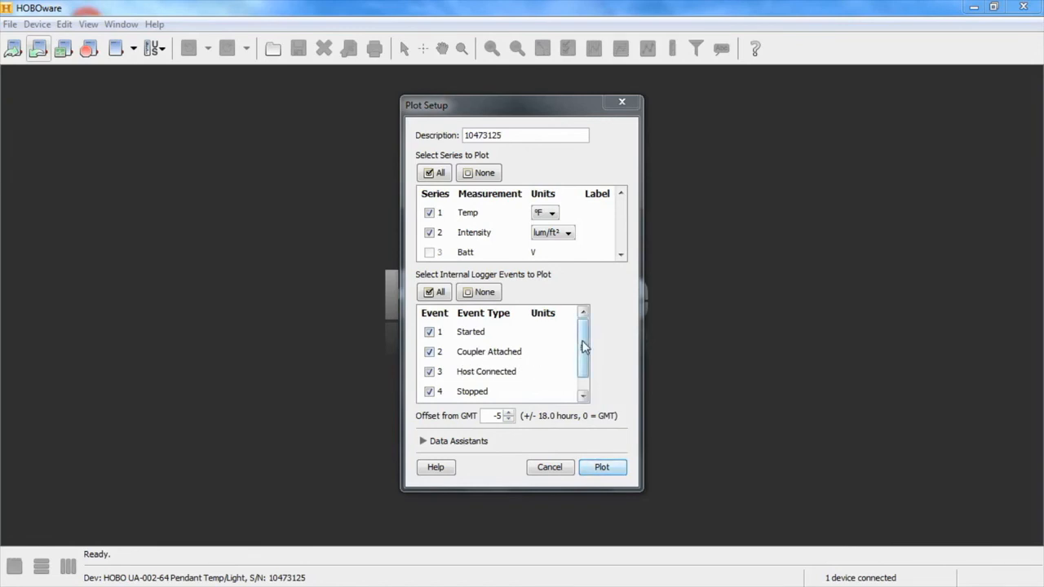
Step: Plot Temp and Intensity with all logger events, including Started and End Of File, checked
scroll("down", 3)
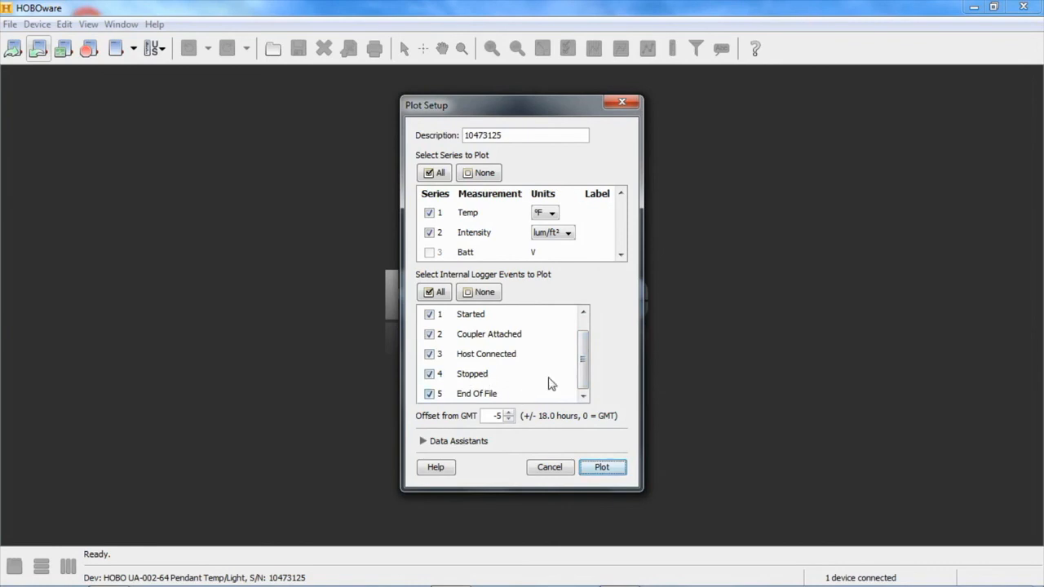
left_click(602, 466)
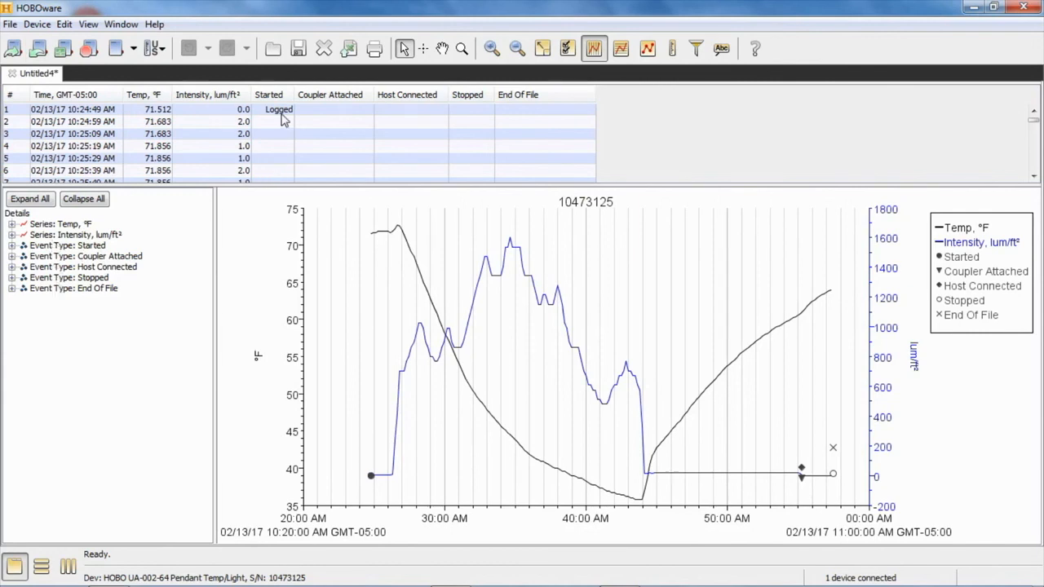
mouse_move(271, 114)
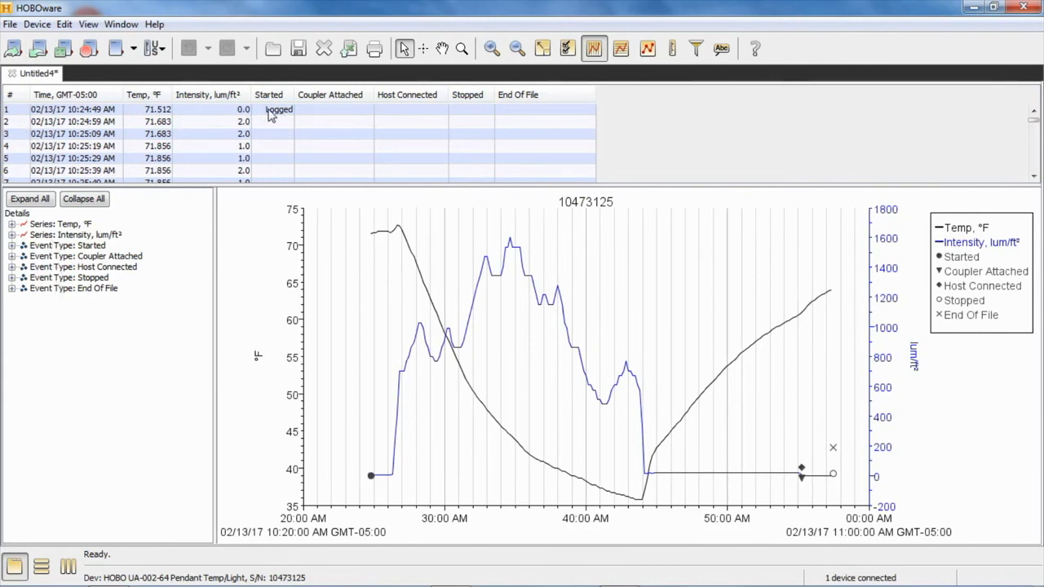
mouse_move(299, 166)
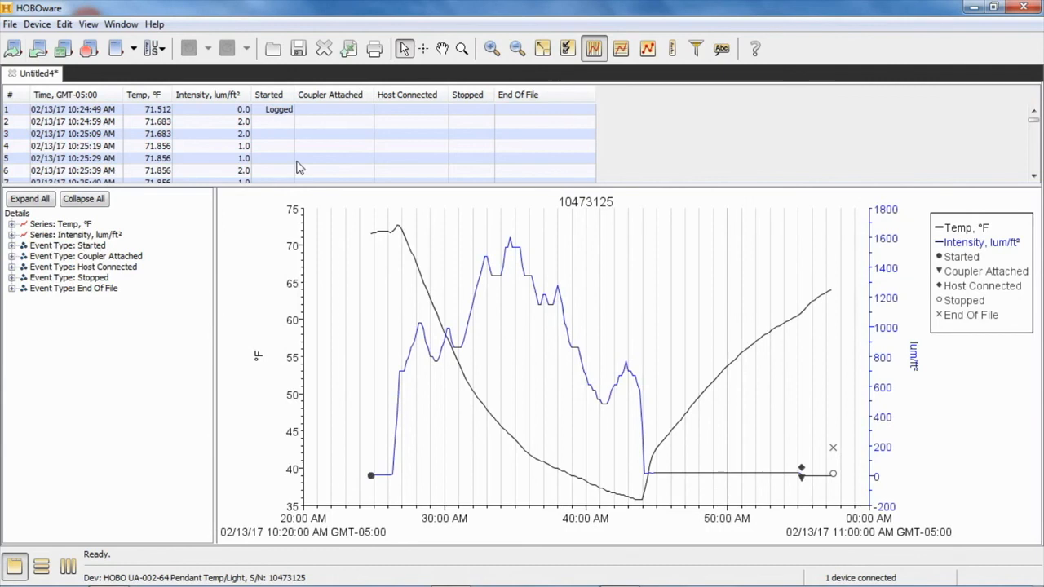
mouse_move(138, 120)
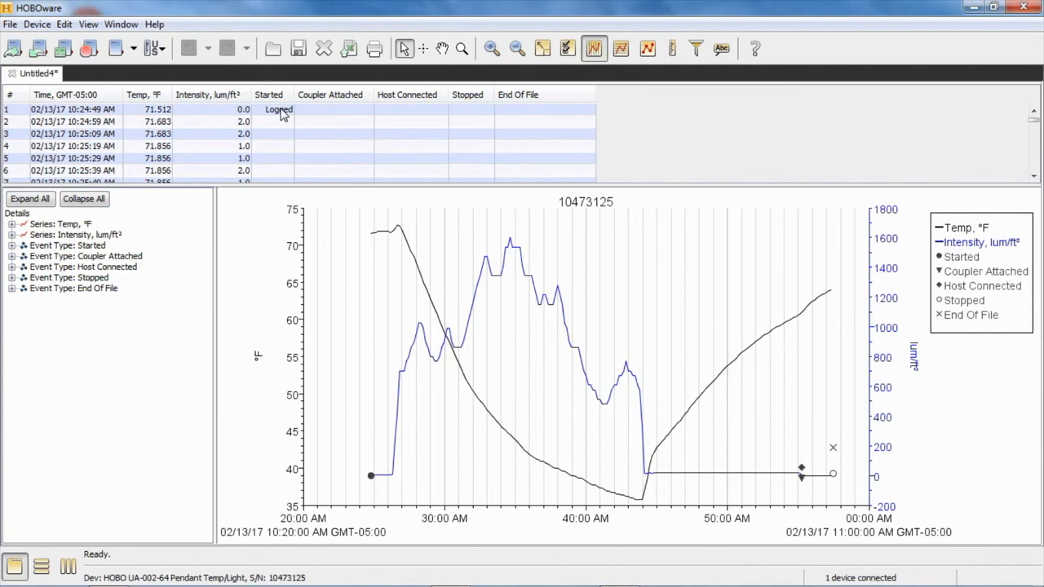
mouse_move(143, 312)
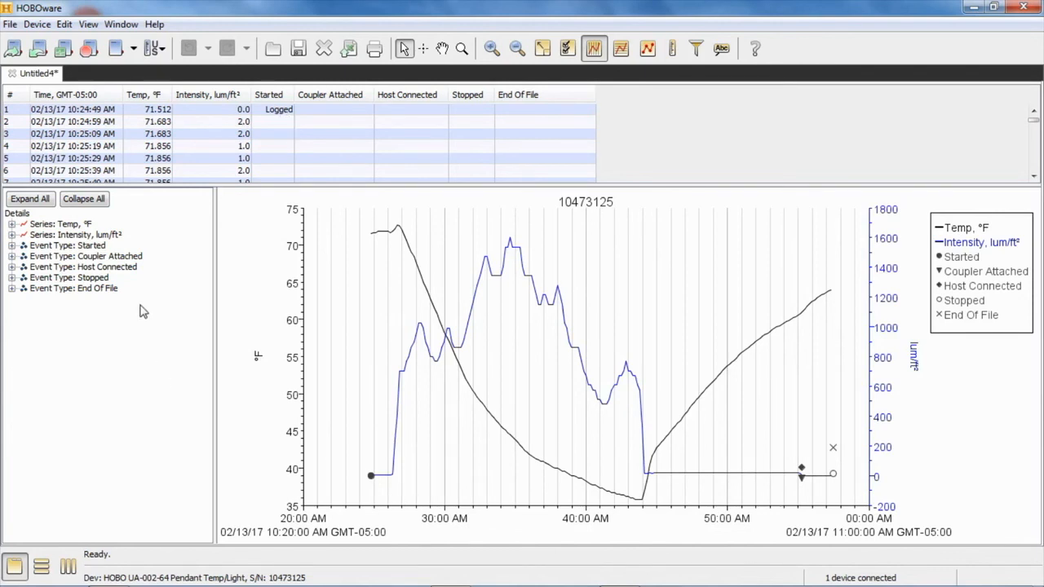